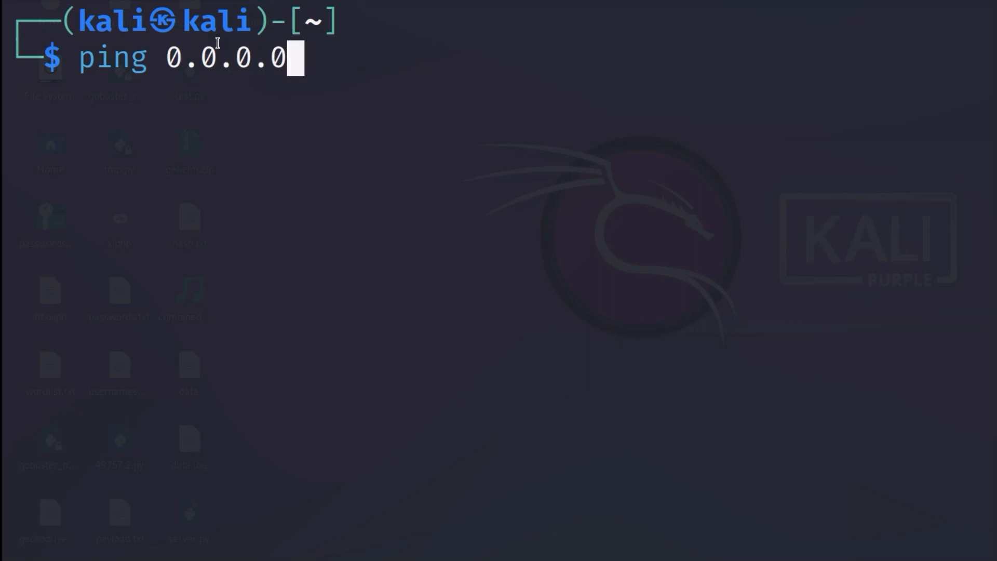
- Run ping 0.0.0.0 in the Kali terminal to see how it responds
key(Return)
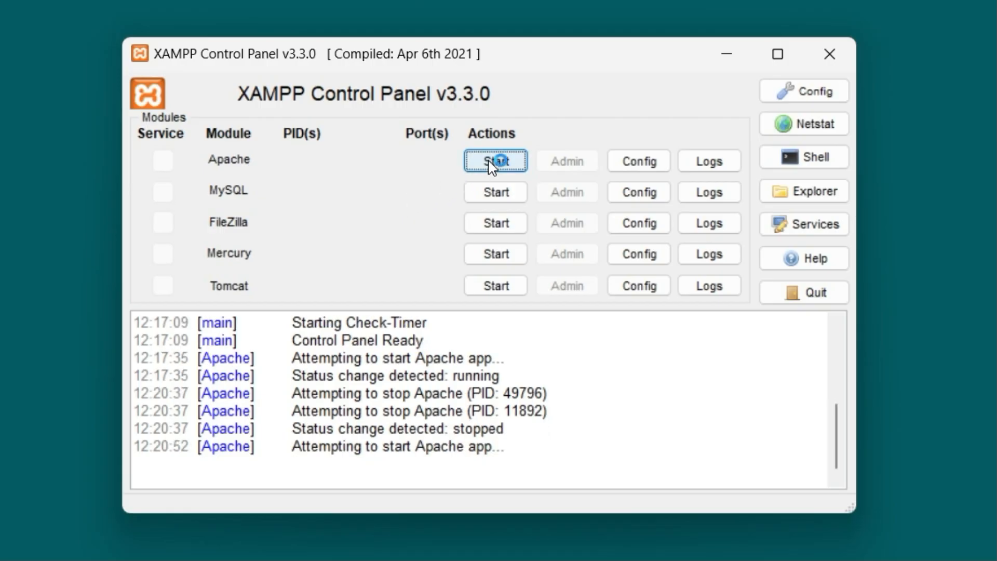
- Start Apache in the XAMPP Control Panel to serve the welcome page
click(495, 160)
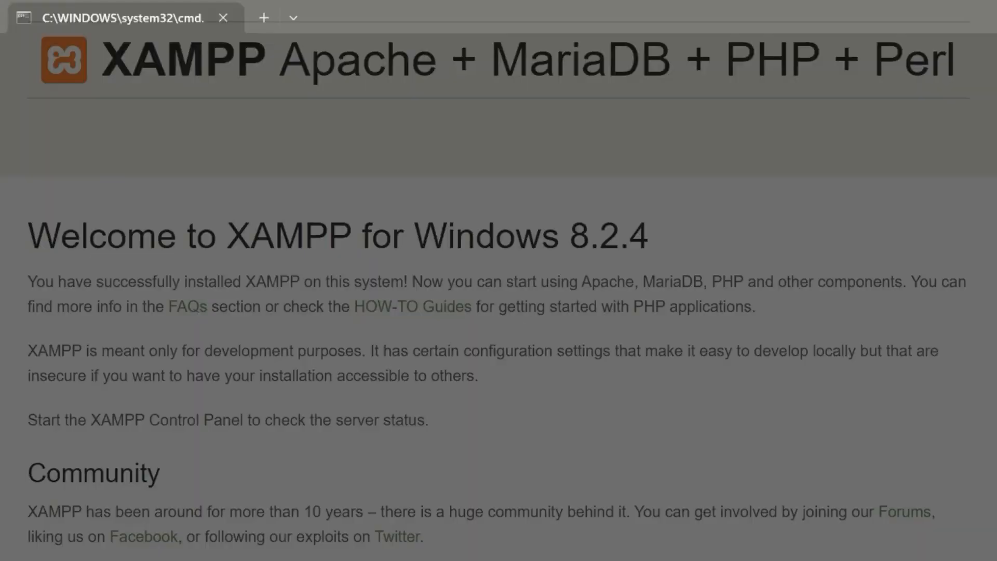
text(ipconfig)
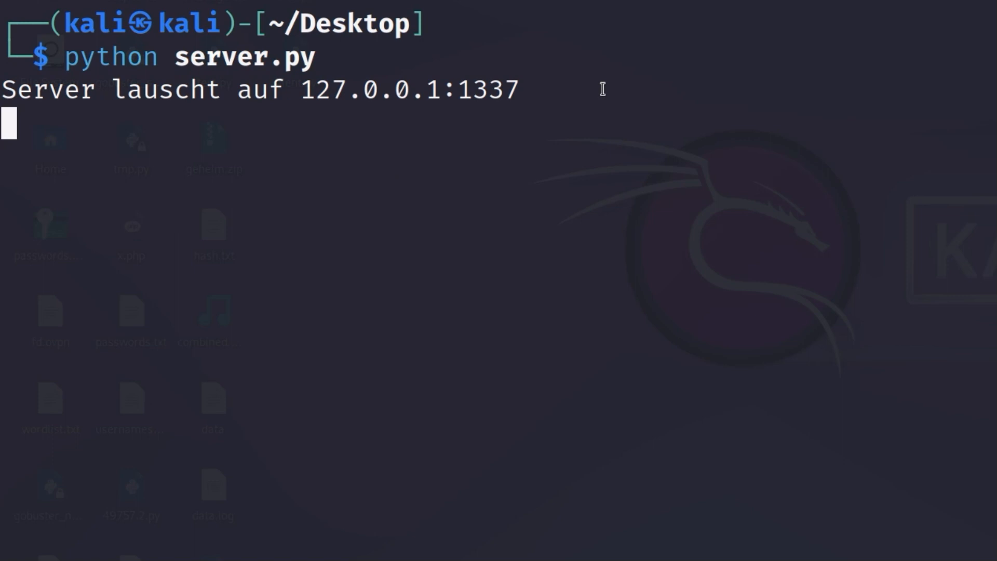
- Highlight the 127.0.0.1:1337 server address, then run python client.py, which gets connection refused
drag(331, 90, 598, 91)
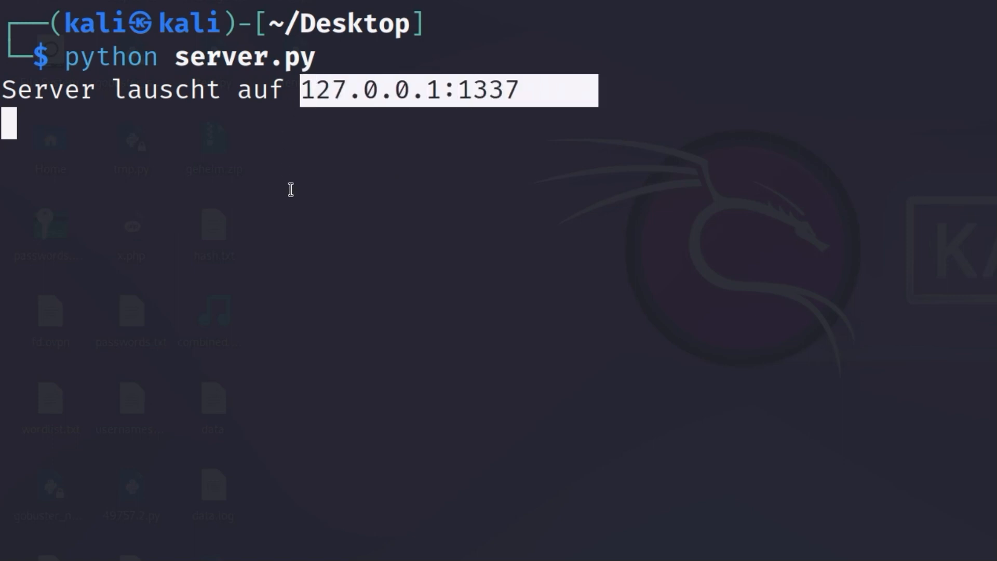
text(python client.py)
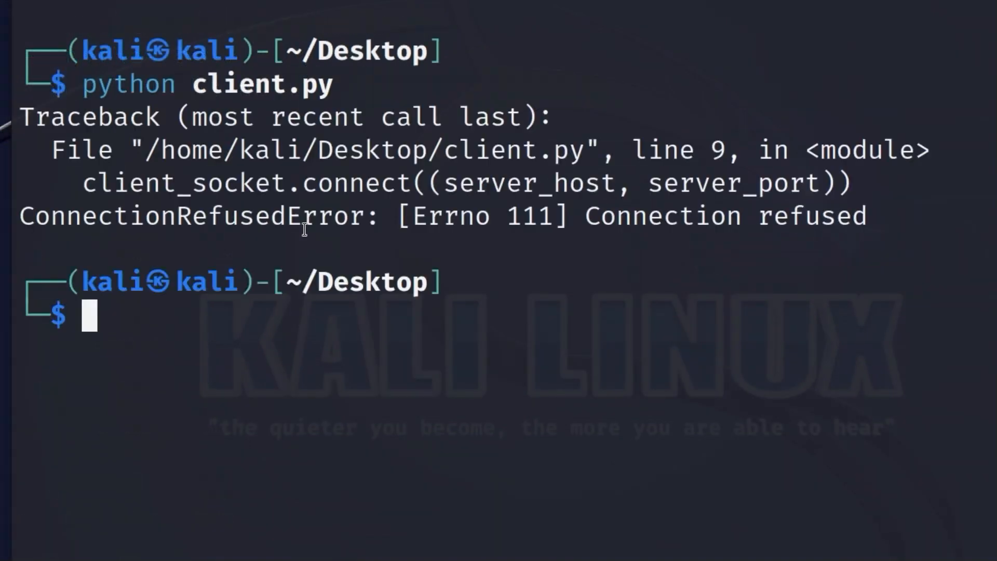